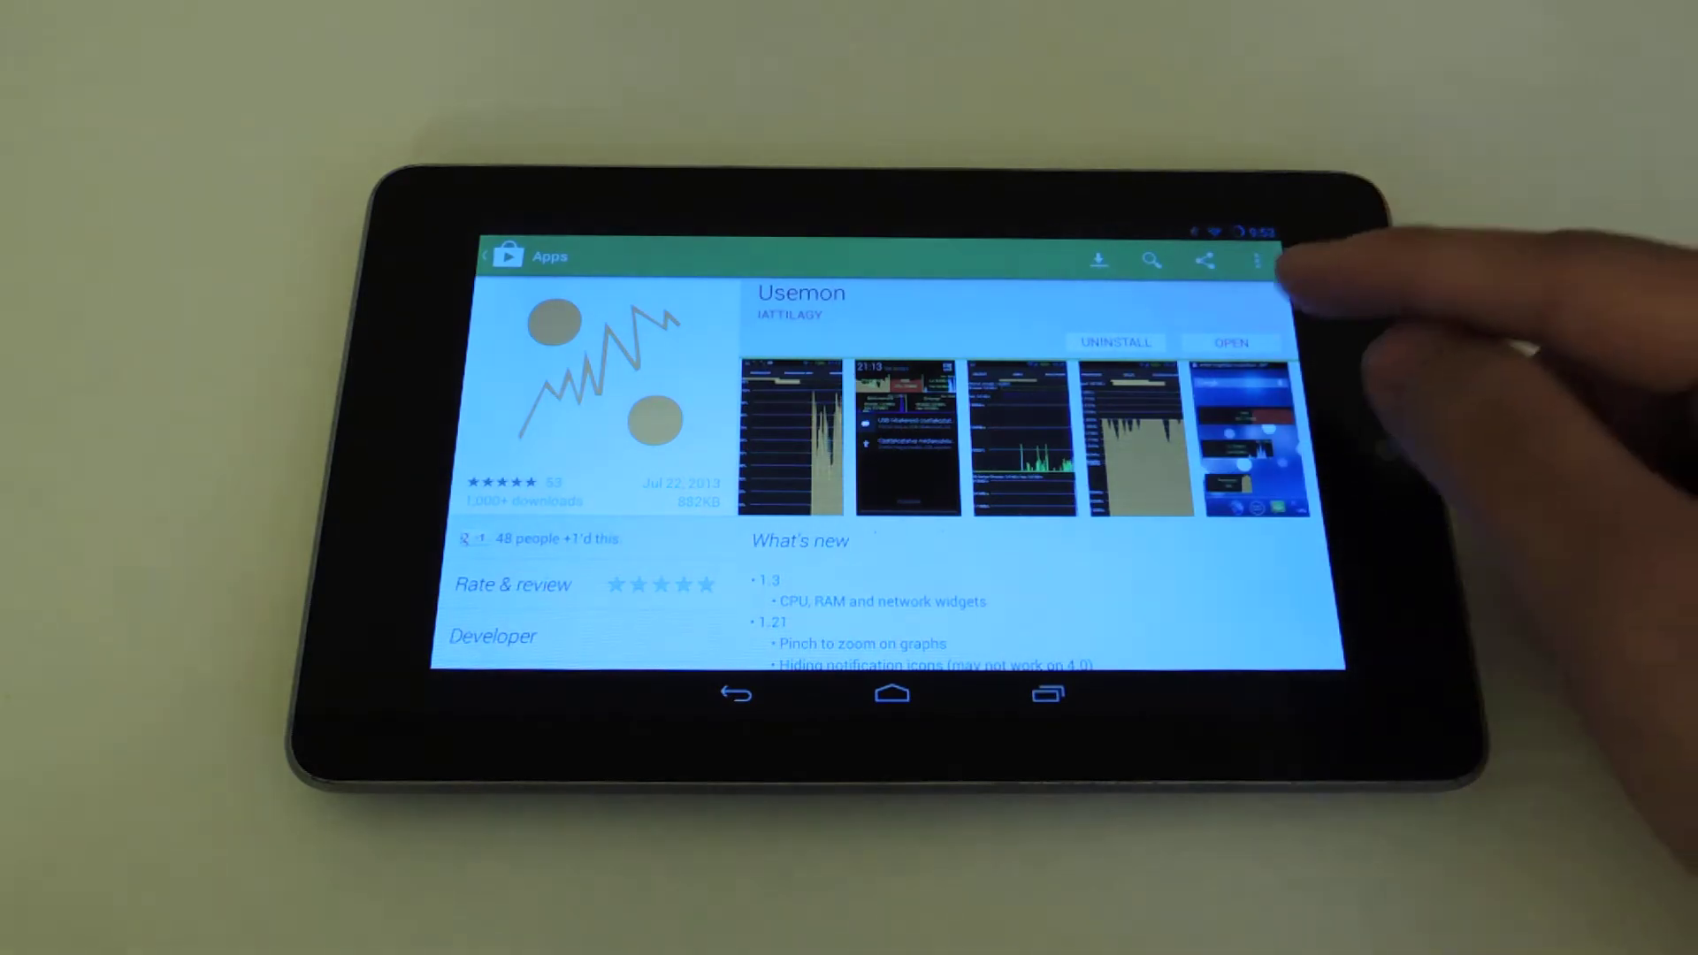
Launch Usemon and show the CPU INFO details: ARMv7 rev 9, four cores, grouper hardware.
left_click(1229, 342)
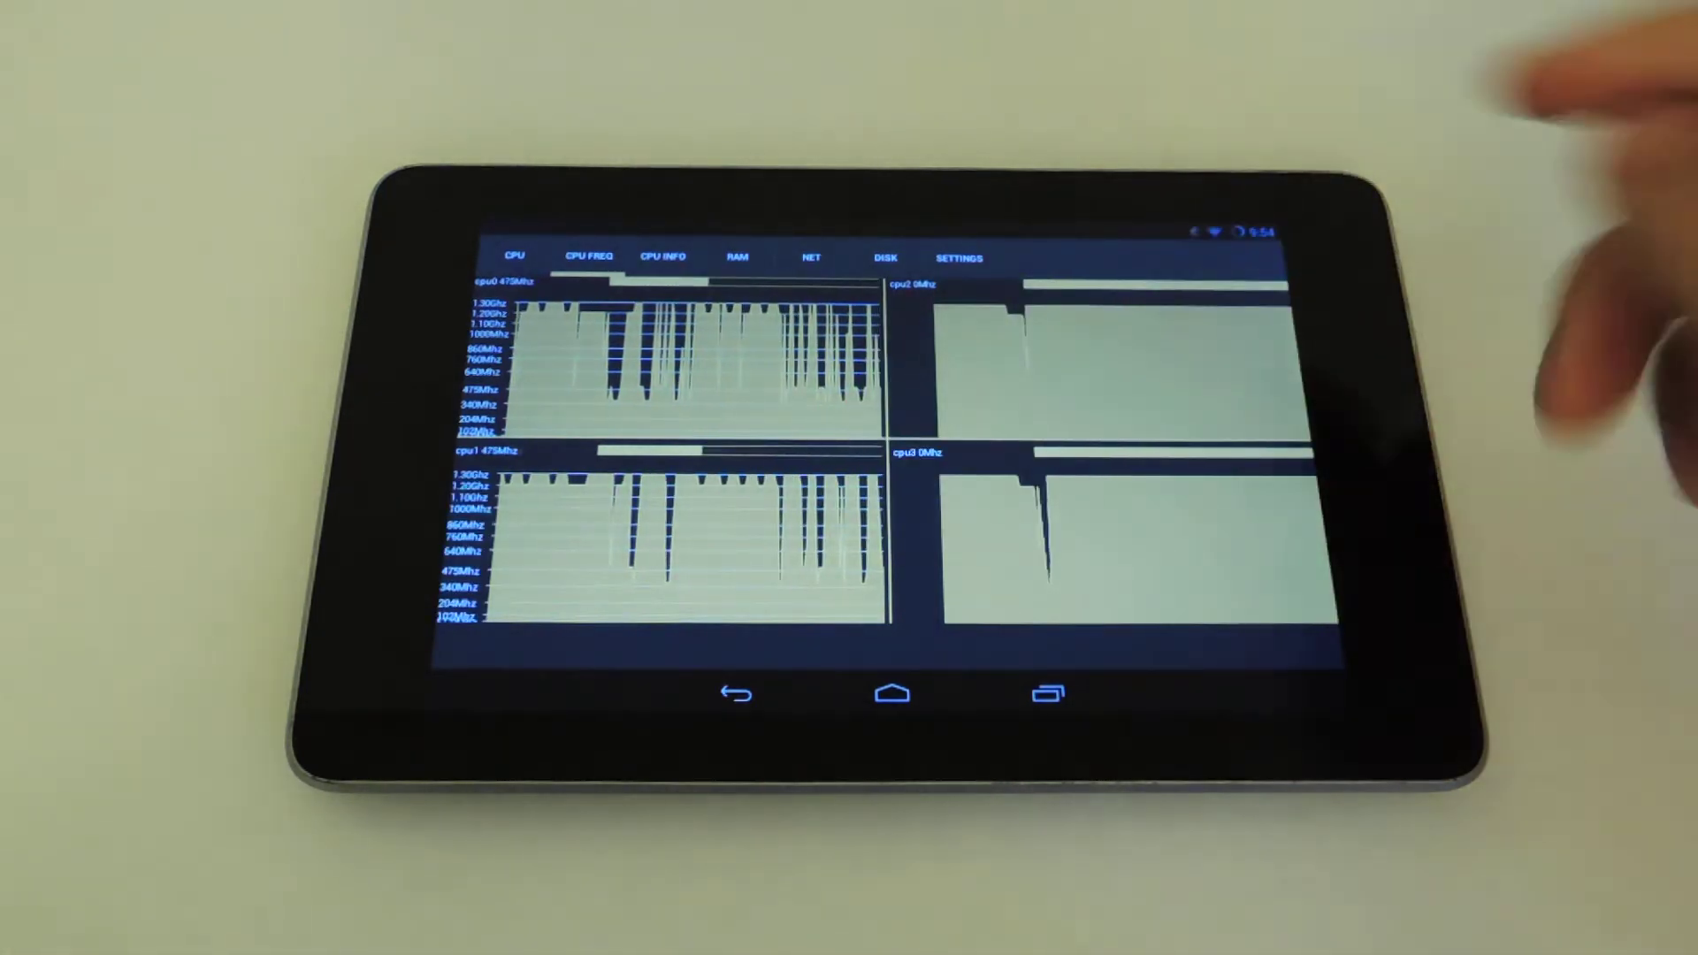
left_click(661, 256)
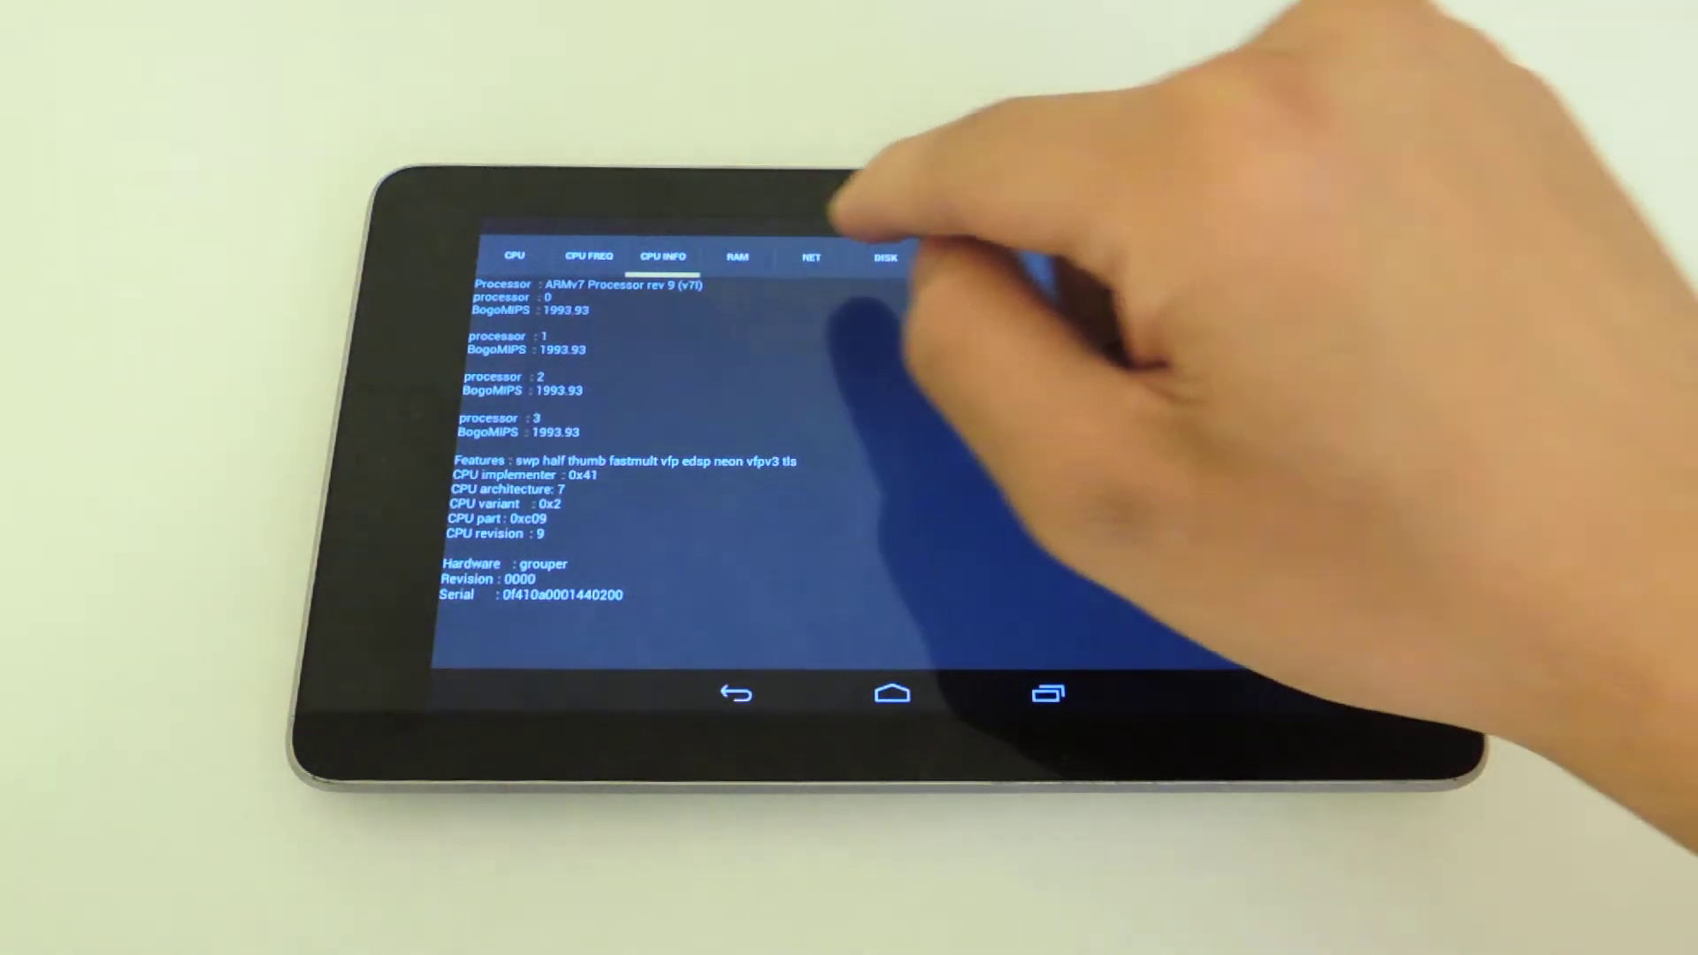
Switch to the RAM tab showing about 626 of 974 MB in use.
left_click(736, 257)
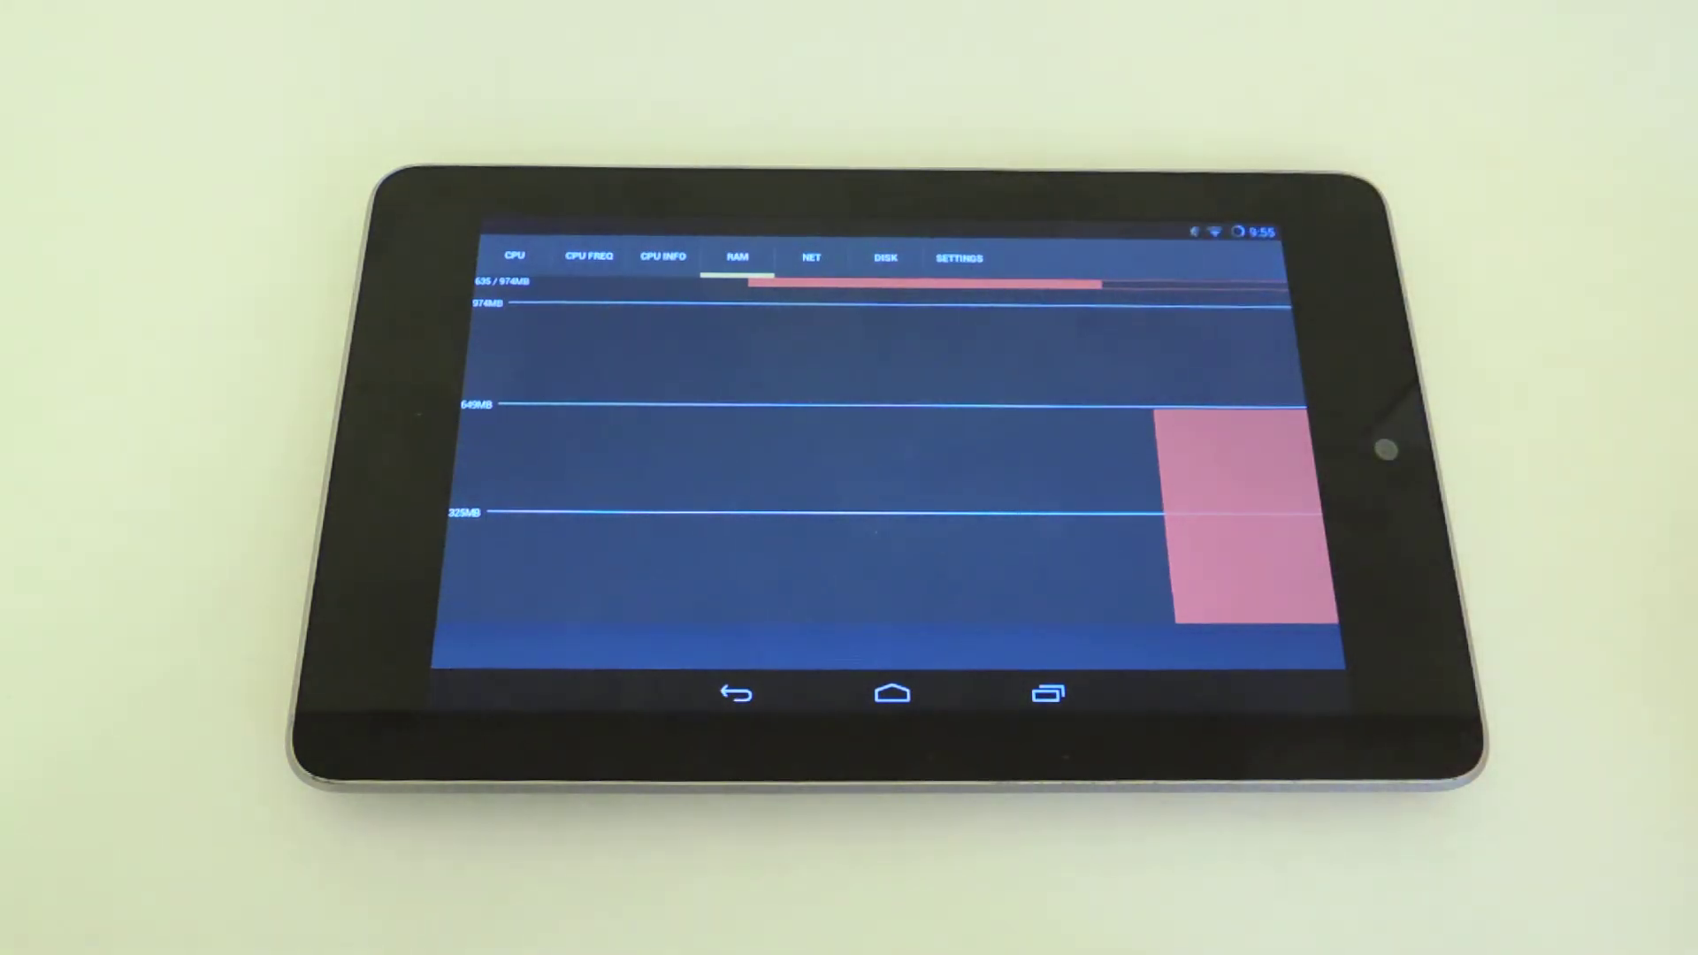
Switch to the NET tab showing upload and download at 0.0 kb/s.
left_click(811, 256)
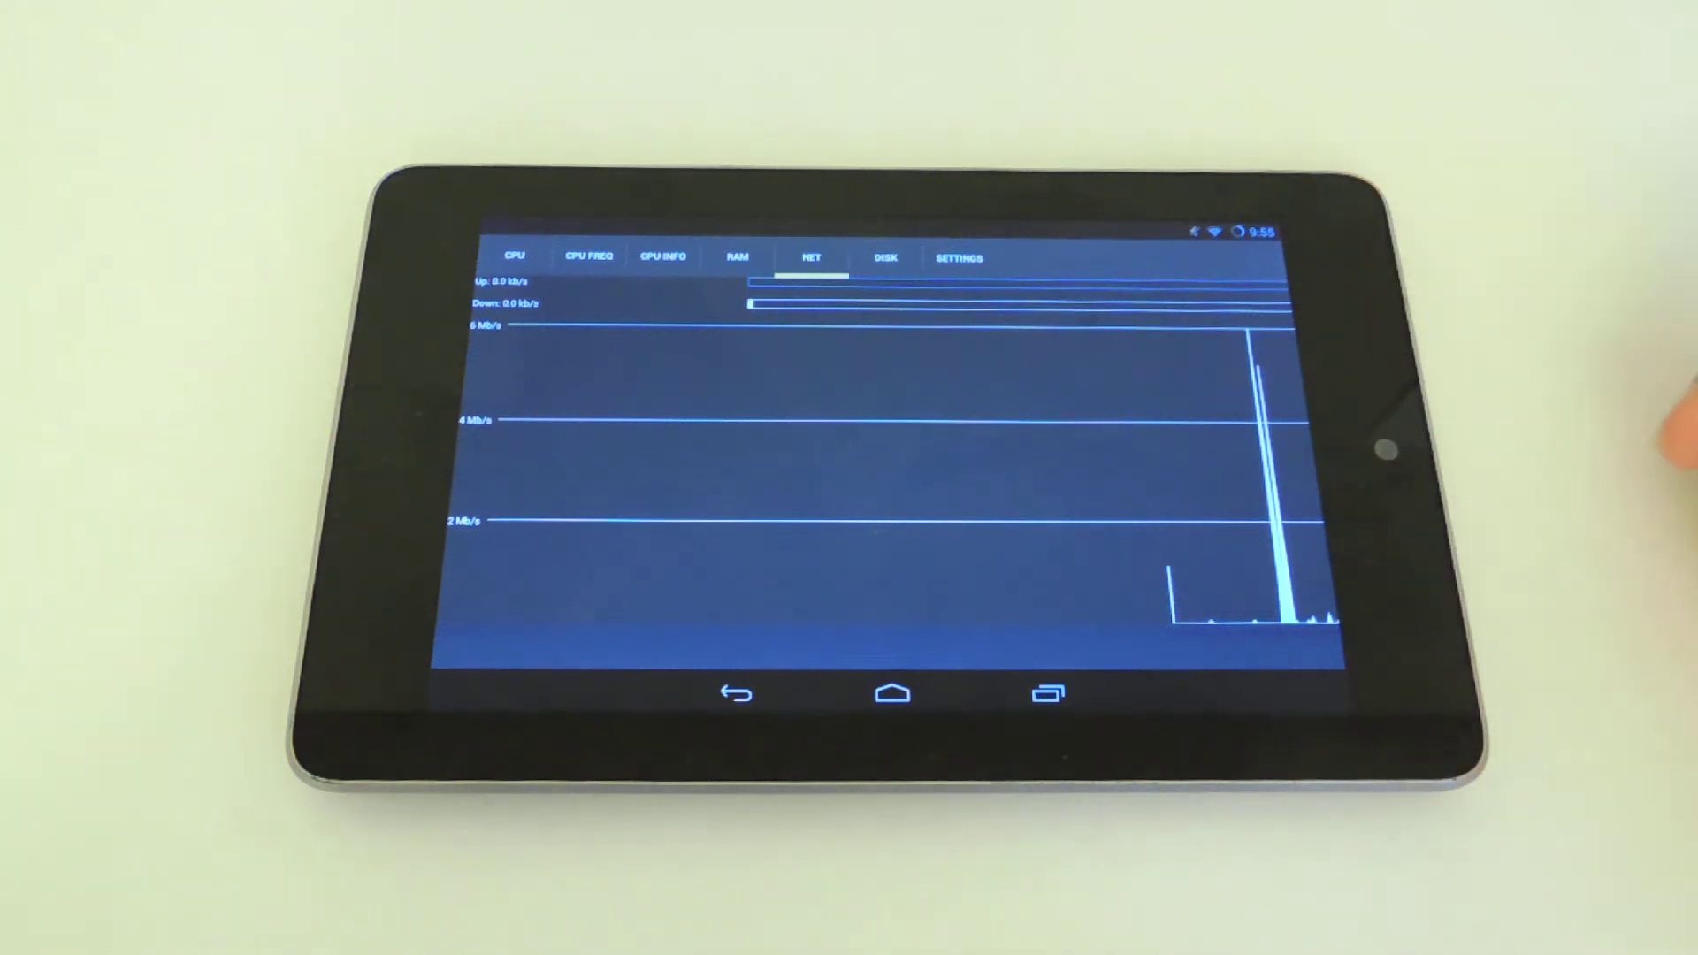
View the DISK read/write graph, then the notification settings with CPU, RAM and network enabled.
left_click(885, 258)
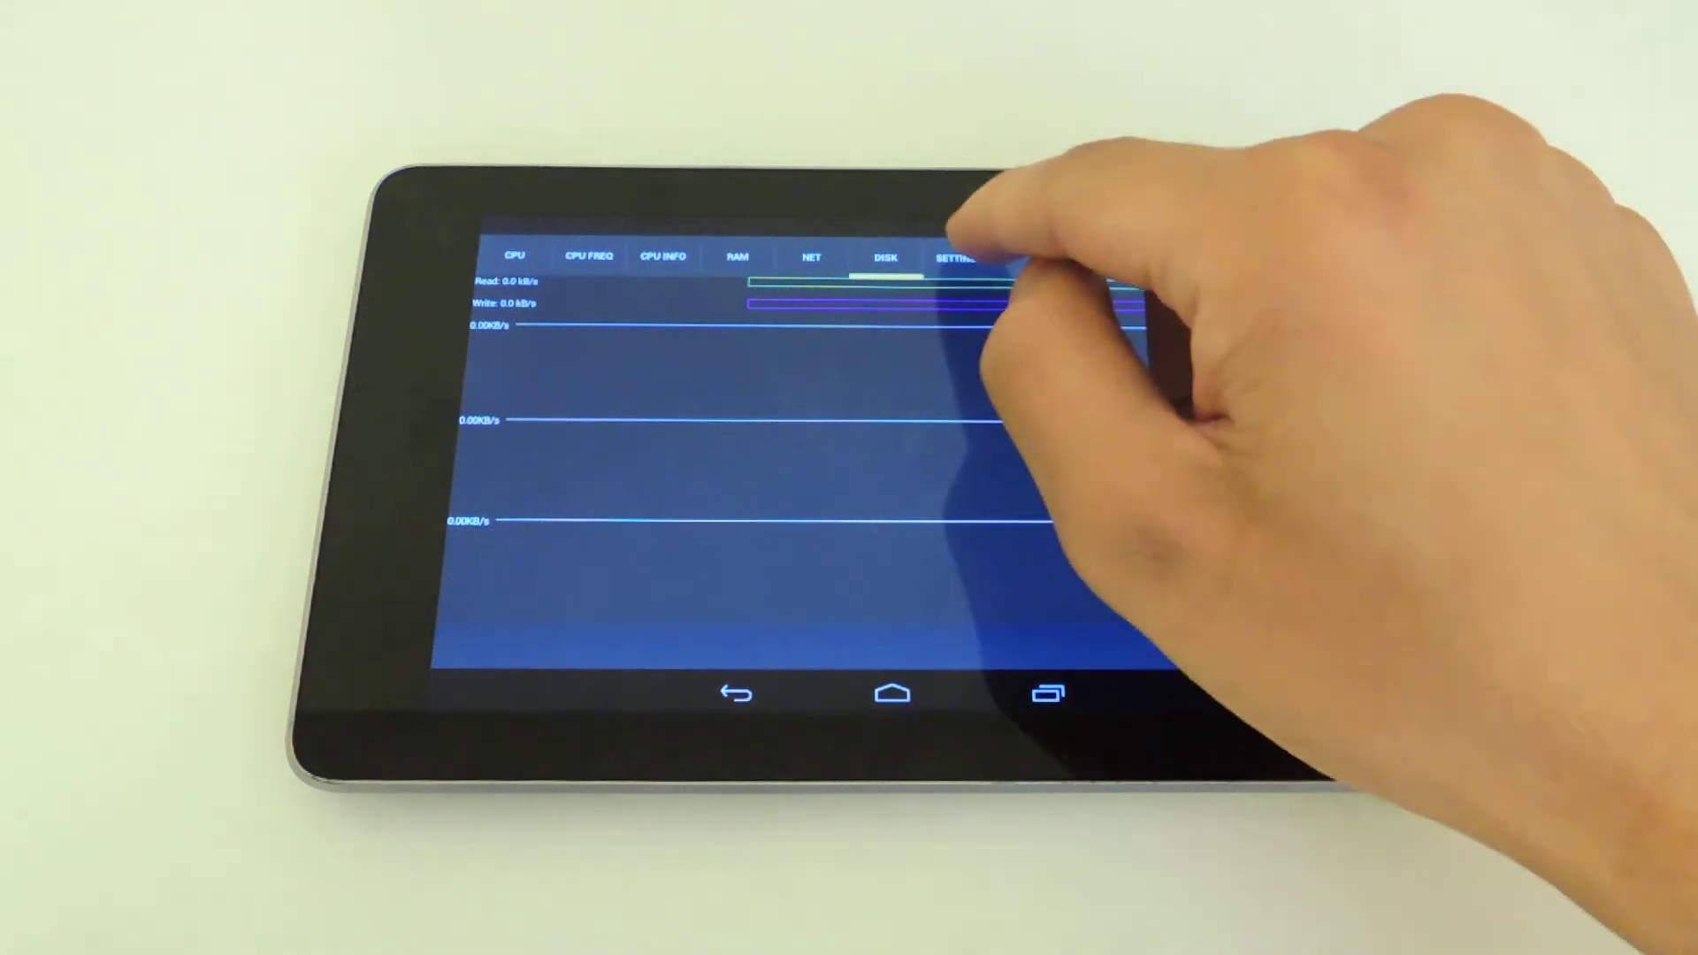
left_click(959, 257)
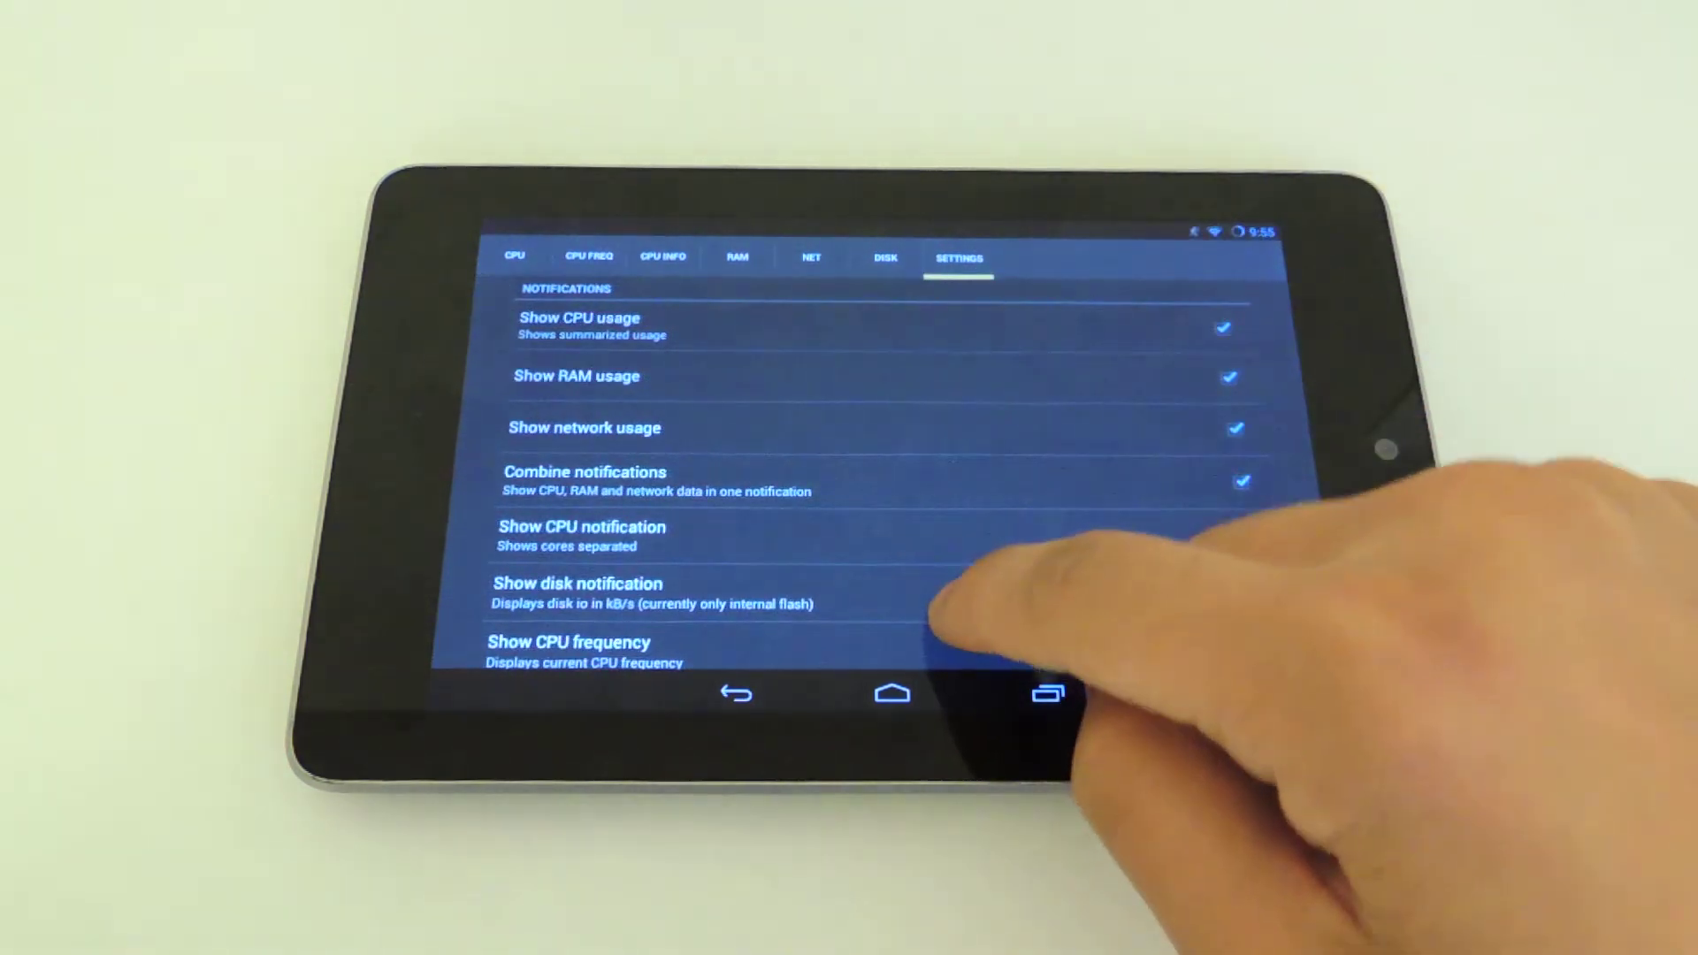